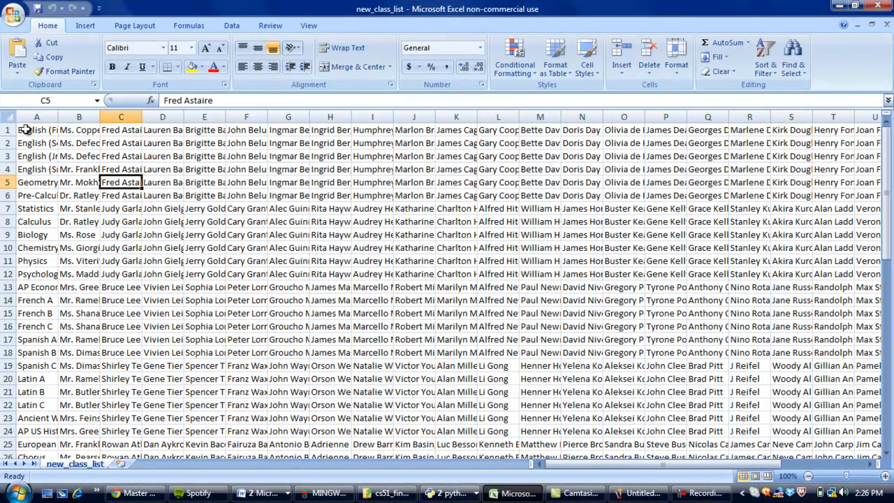
- Check the Pre-Calculus and Geometry course, teacher and student cells, then view the master schedule page
{"action": "left_click", "coordinate": [36, 130]}
{"action": "type", "text": "Sr)"}
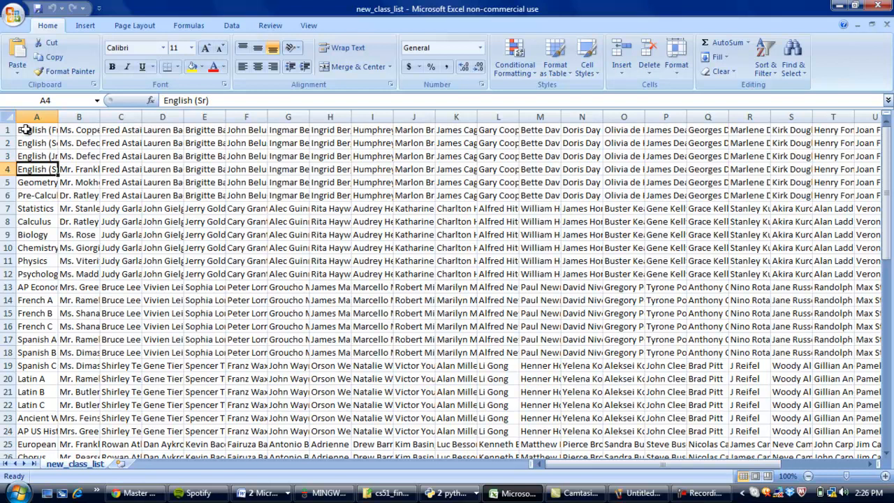
{"action": "left_click", "coordinate": [36, 195]}
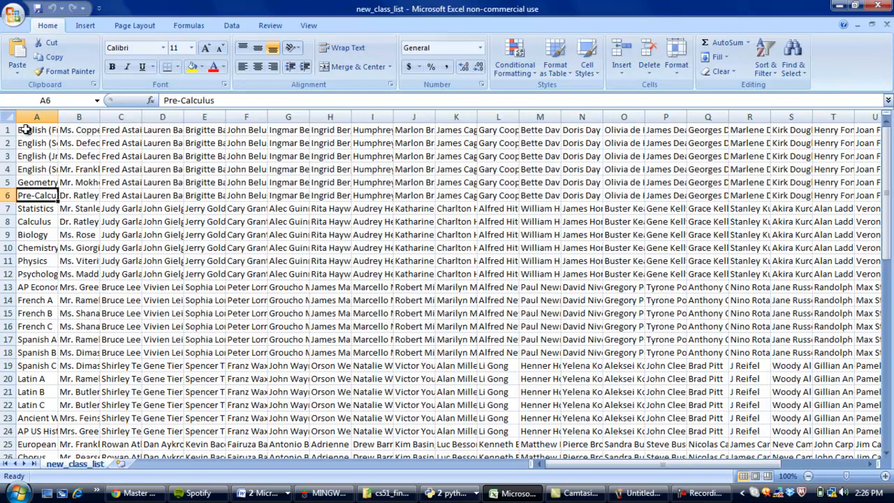
{"action": "left_click", "coordinate": [79, 195]}
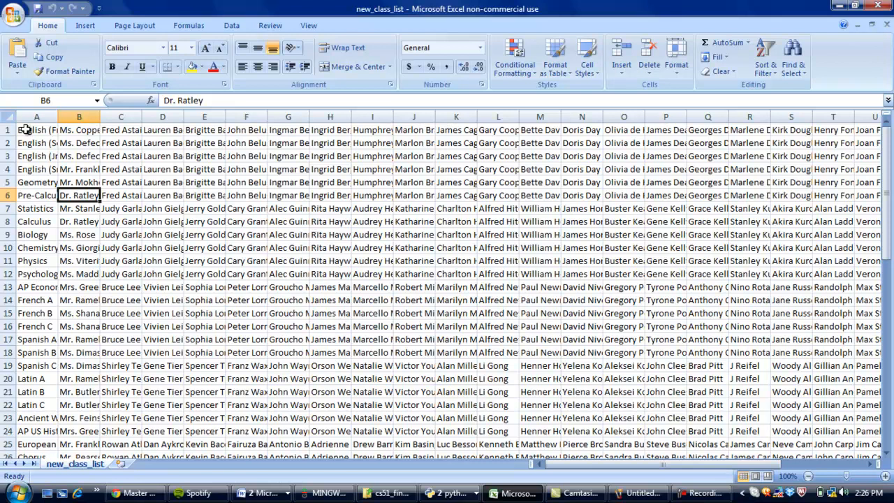
{"action": "left_click", "coordinate": [79, 182]}
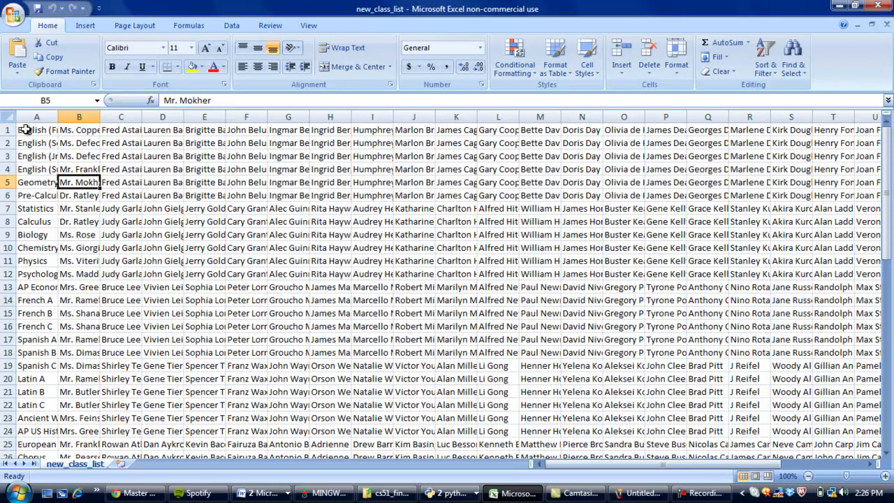
{"action": "left_click", "coordinate": [162, 182]}
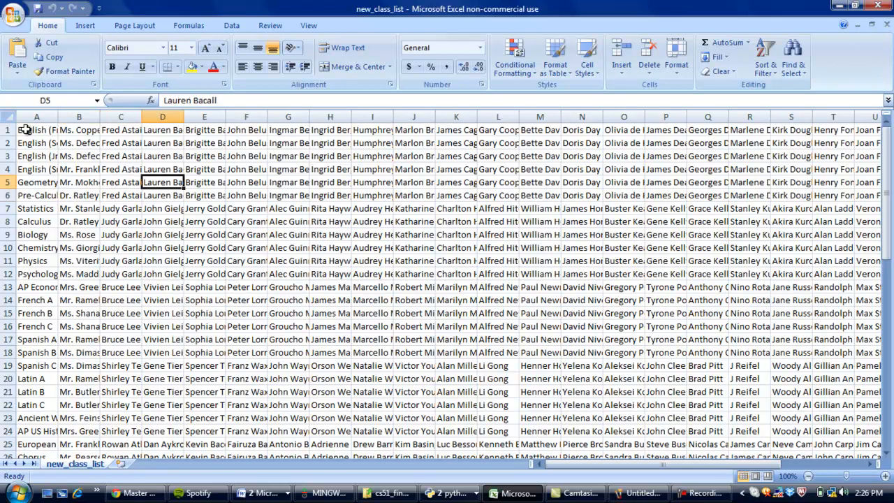
{"action": "left_click", "coordinate": [497, 182]}
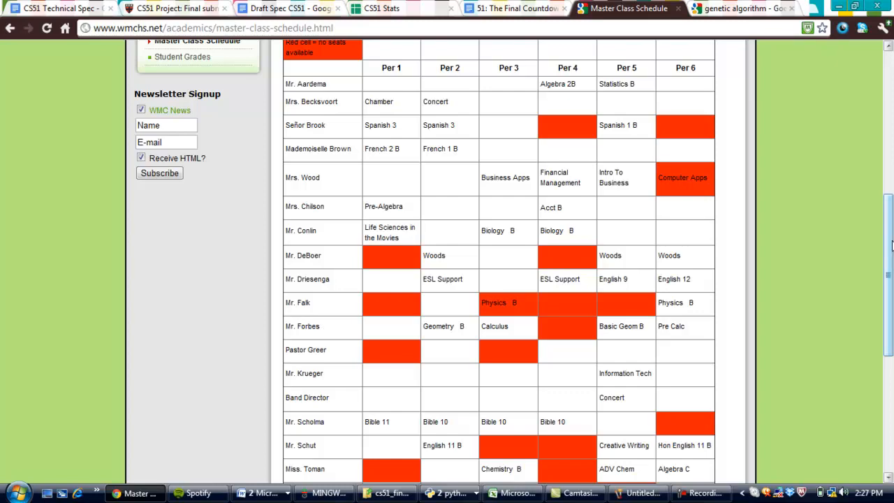
{"action": "left_click", "coordinate": [634, 493]}
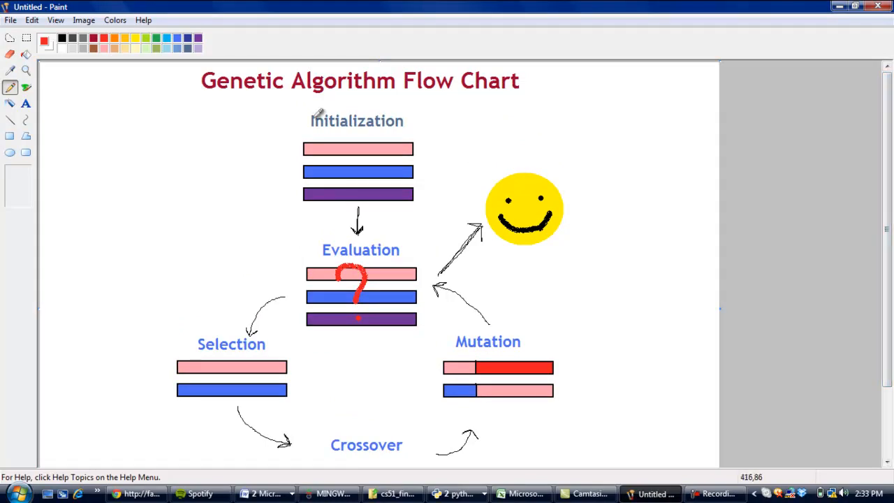
{"action": "mouse_move", "coordinate": [340, 96]}
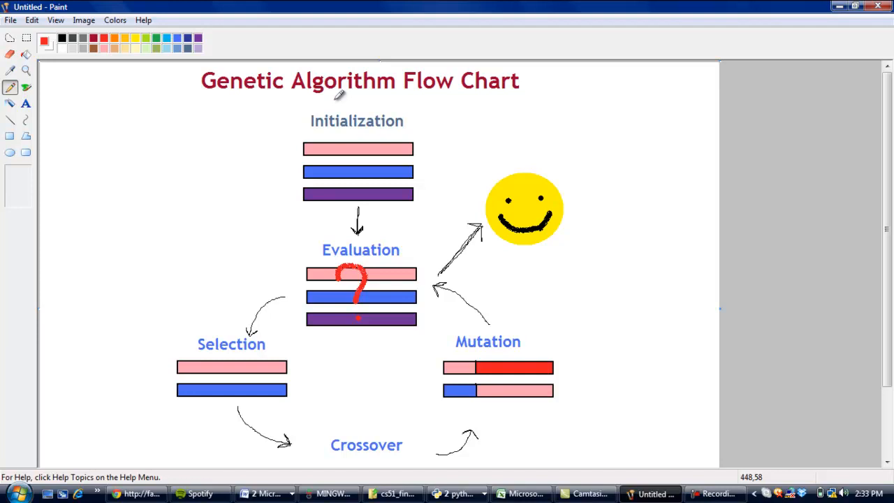
{"action": "mouse_move", "coordinate": [468, 120]}
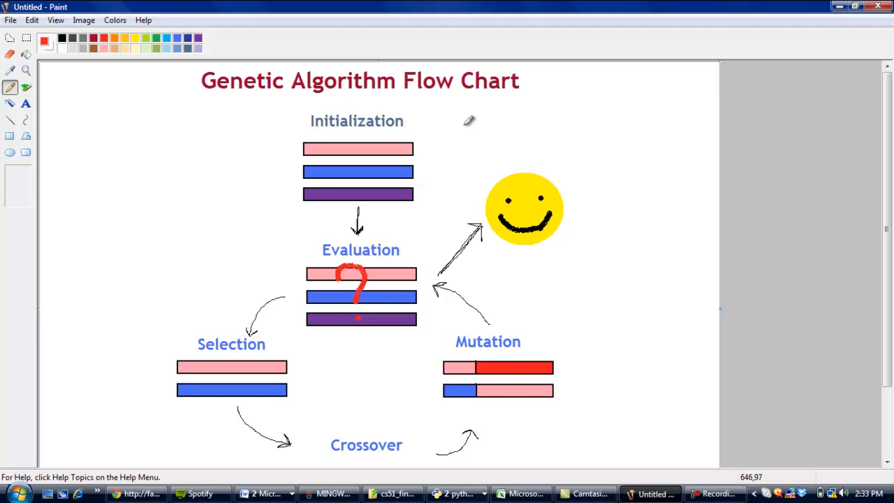
{"action": "scroll", "scroll_direction": "down", "scroll_amount": 3}
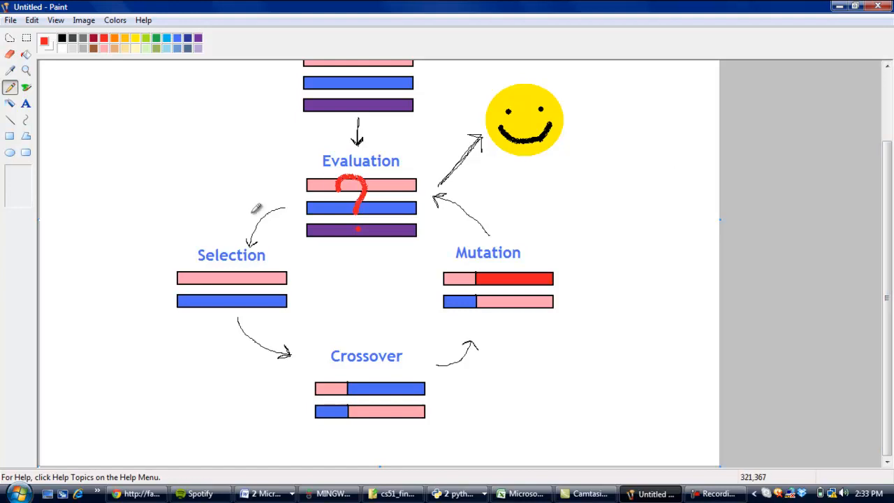
{"action": "mouse_move", "coordinate": [250, 238]}
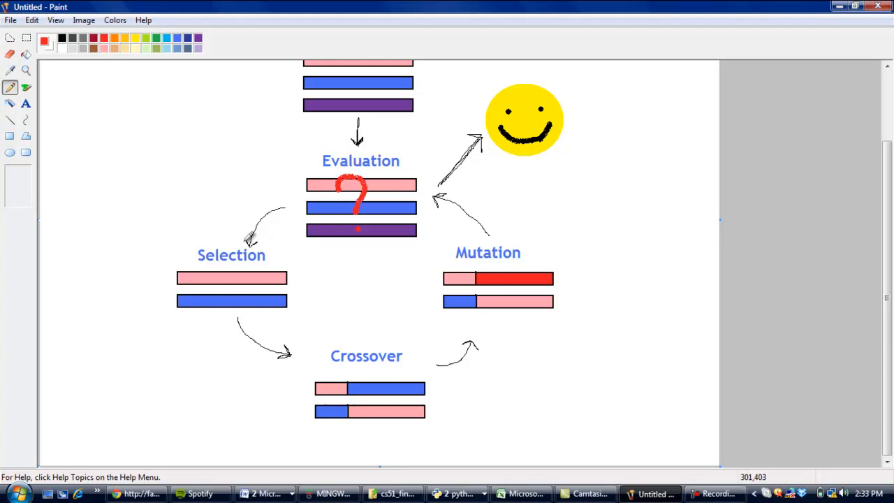
{"action": "mouse_move", "coordinate": [204, 180]}
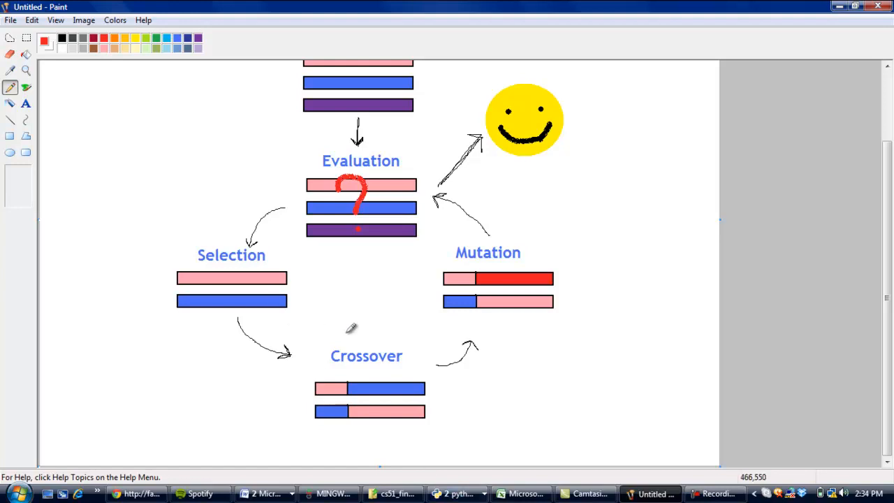
{"action": "mouse_move", "coordinate": [440, 359]}
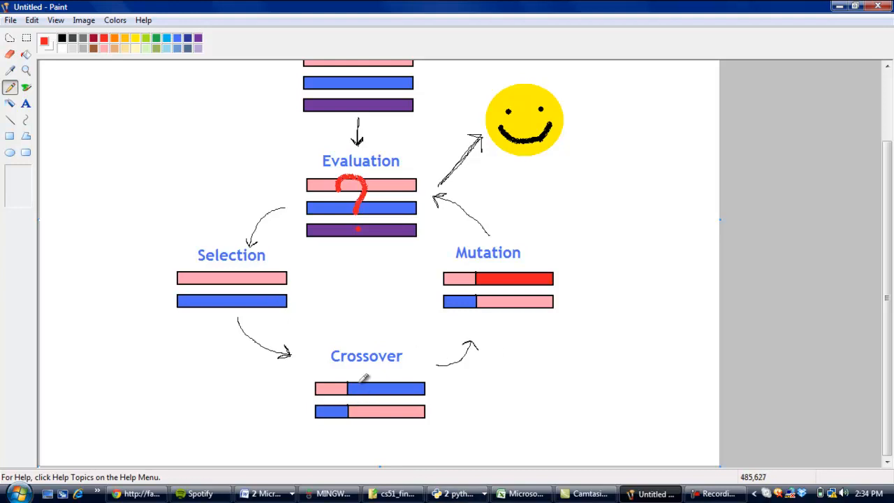
{"action": "mouse_move", "coordinate": [398, 383]}
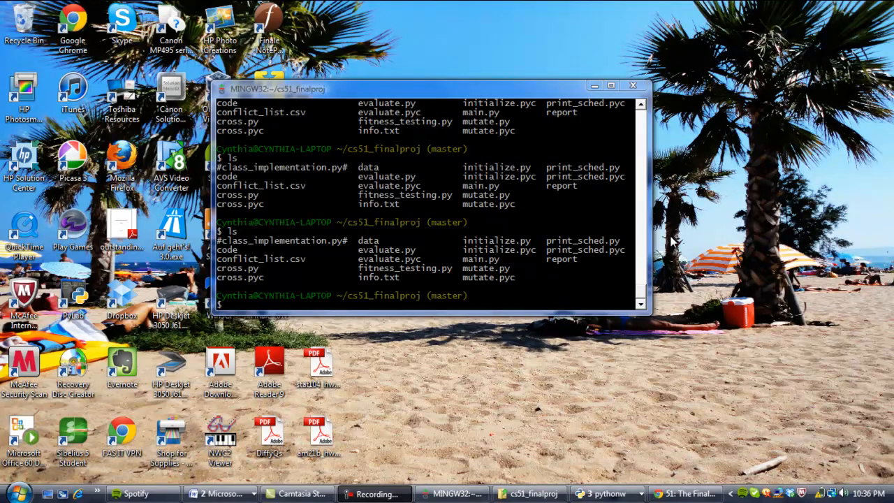
{"action": "mouse_move", "coordinate": [490, 145]}
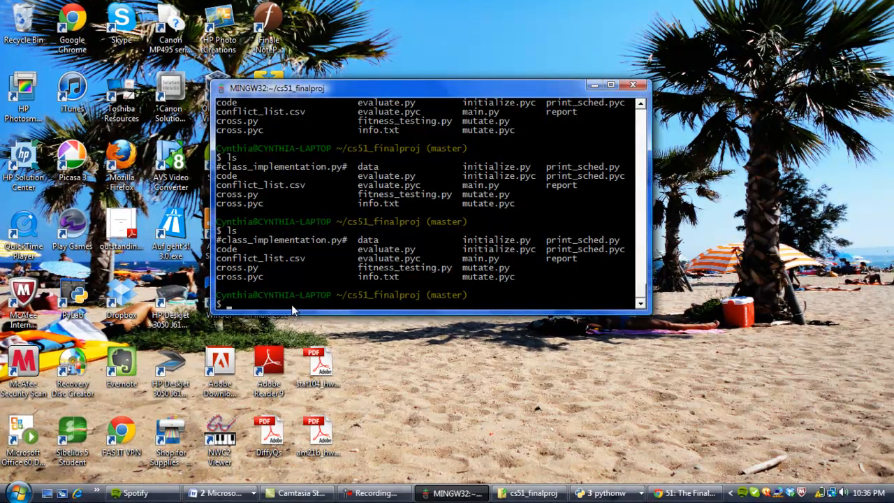
- Enter 'python main.py' at the Git Bash prompt in cs51_finalproj
{"action": "type", "text": "python main.py"}
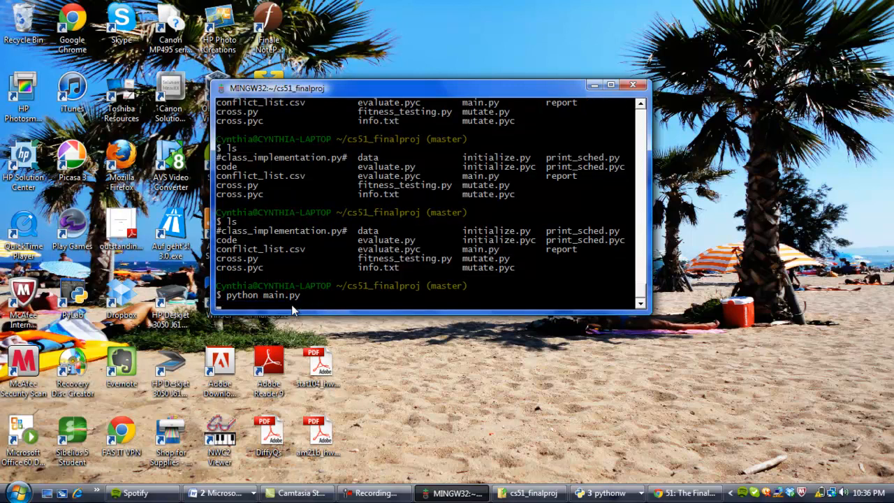
- Run main.py, answering 7 periods, 30 classrooms and 100 maximum generations
{"action": "key", "text": "enter"}
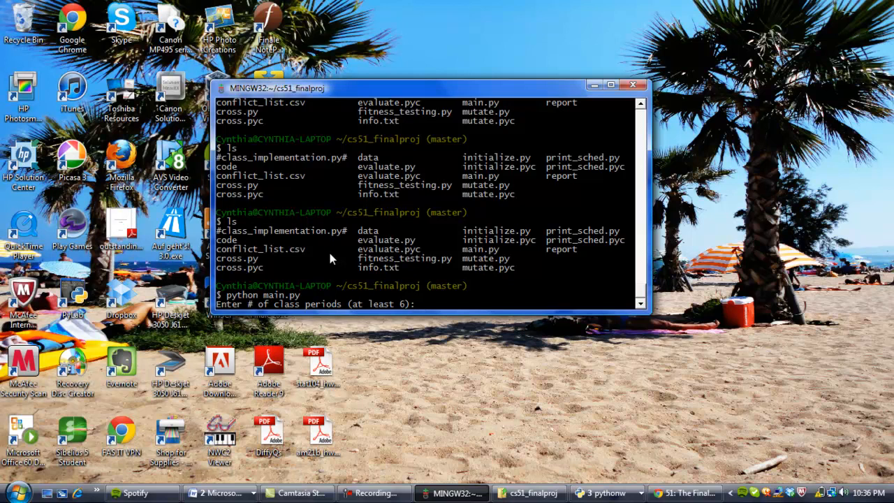
{"action": "type", "text": "7"}
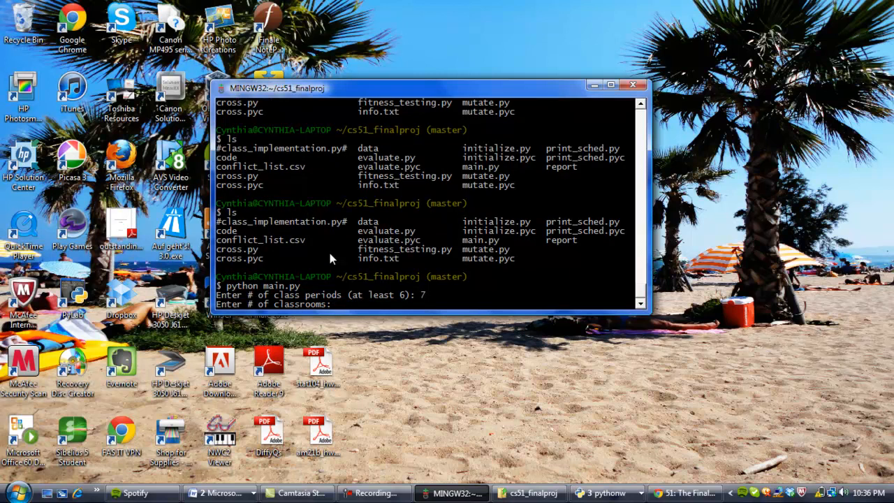
{"action": "type", "text": "30"}
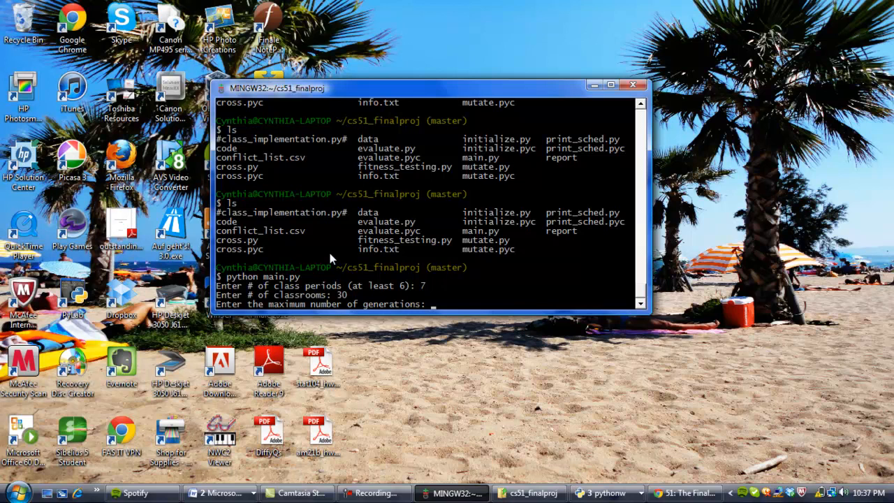
{"action": "type", "text": "100"}
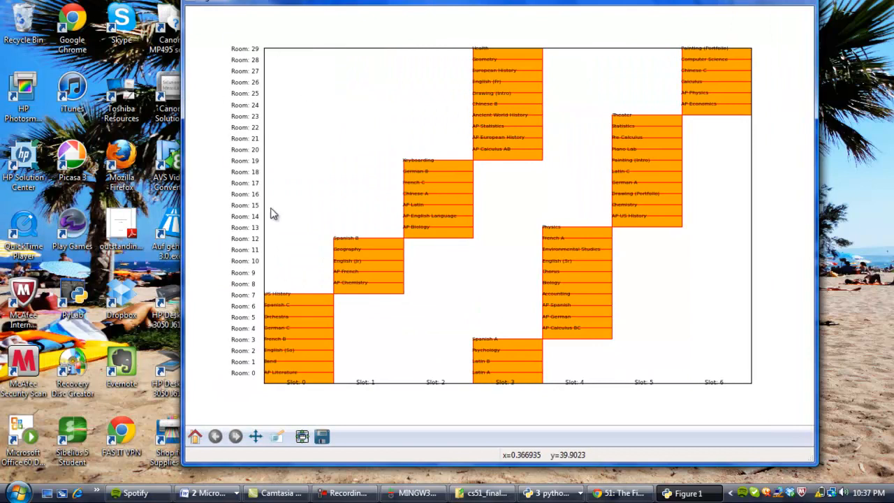
{"action": "mouse_move", "coordinate": [778, 389]}
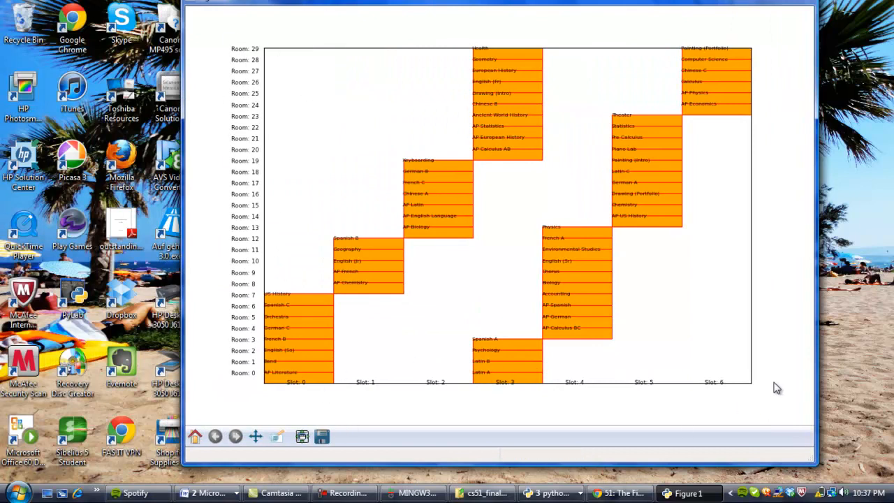
{"action": "mouse_move", "coordinate": [286, 299]}
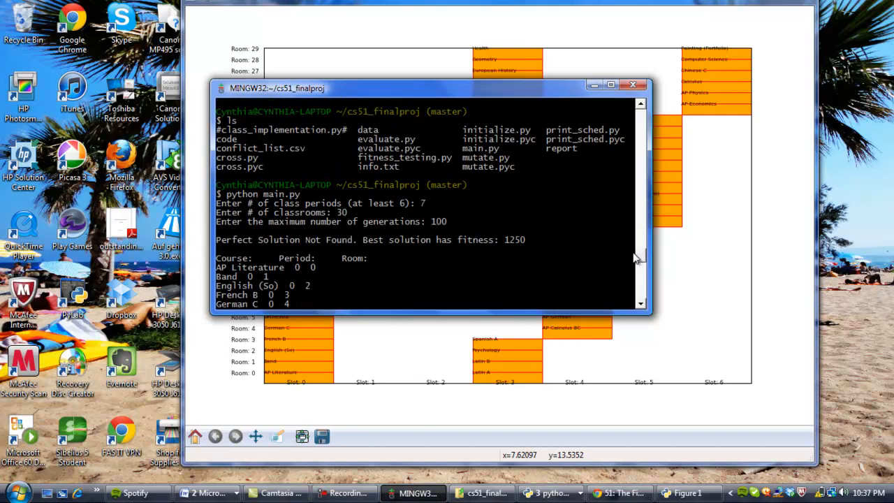
{"action": "mouse_move", "coordinate": [383, 210]}
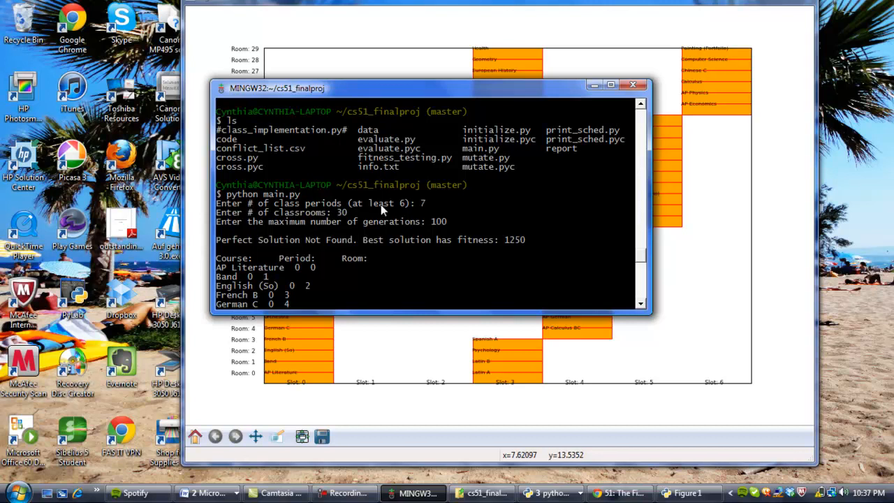
{"action": "mouse_move", "coordinate": [643, 259]}
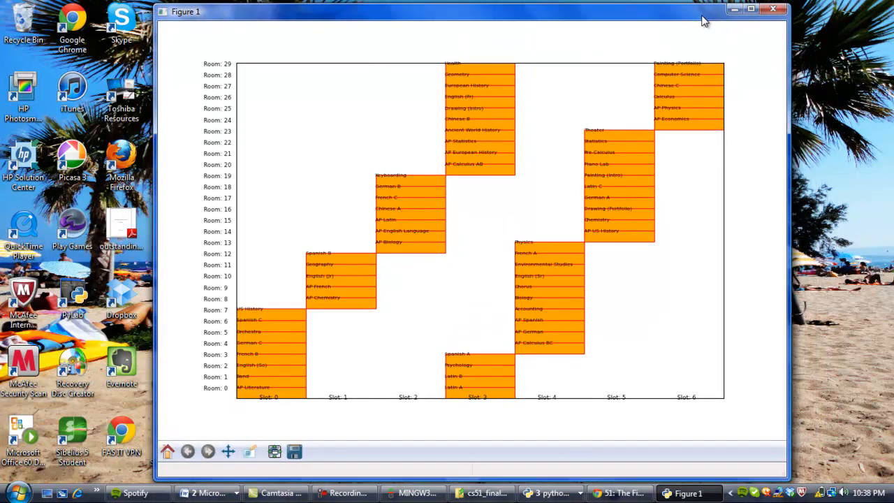
{"action": "mouse_move", "coordinate": [713, 125]}
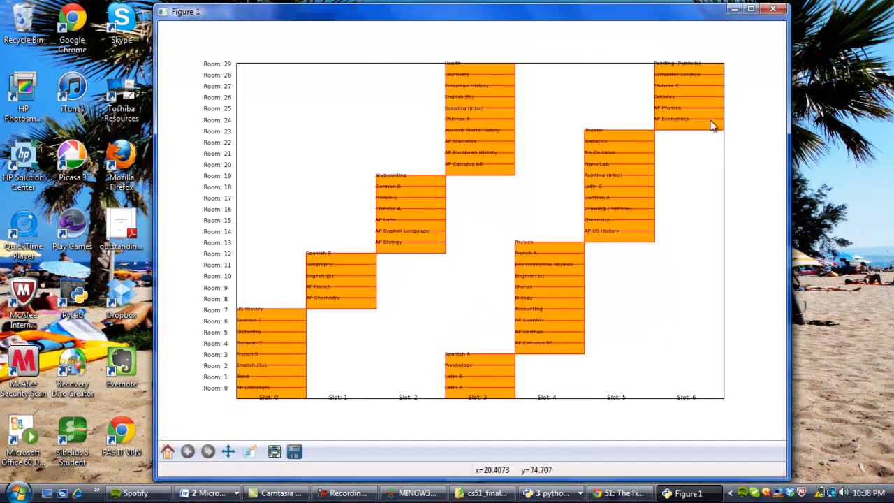